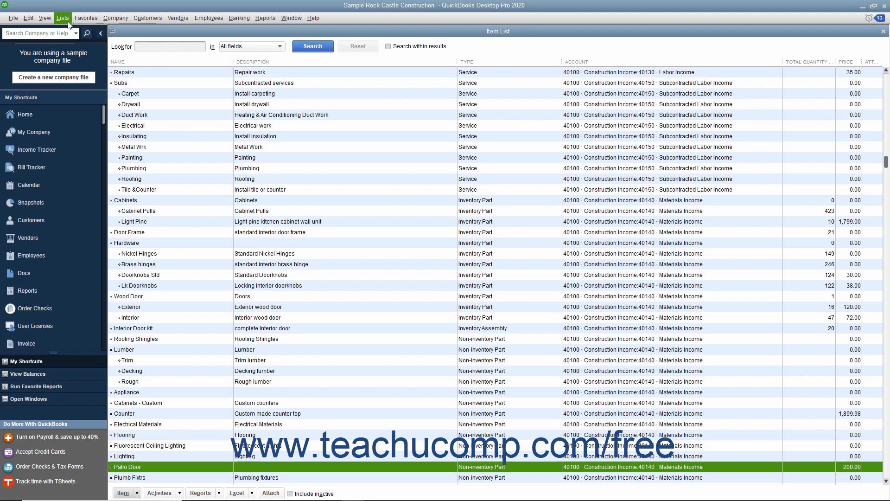
# Open the Price Level List and show its Price Level button menu.
pyautogui.click(62, 18)
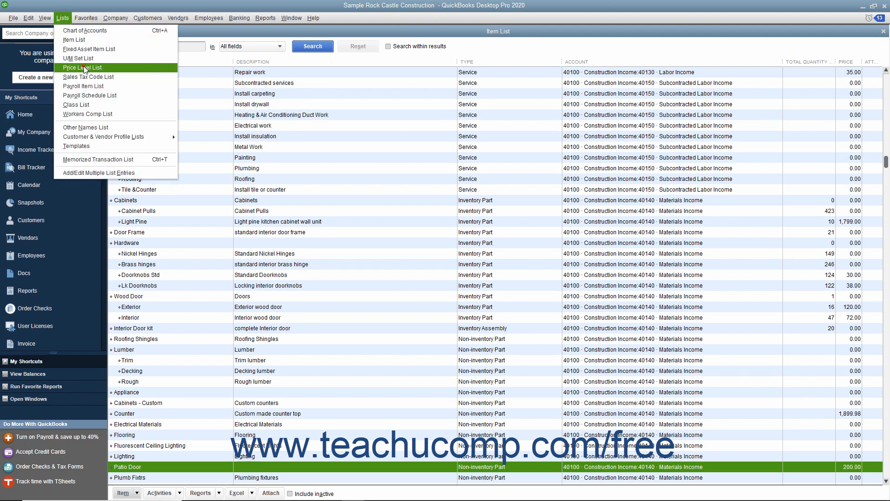
pyautogui.click(82, 67)
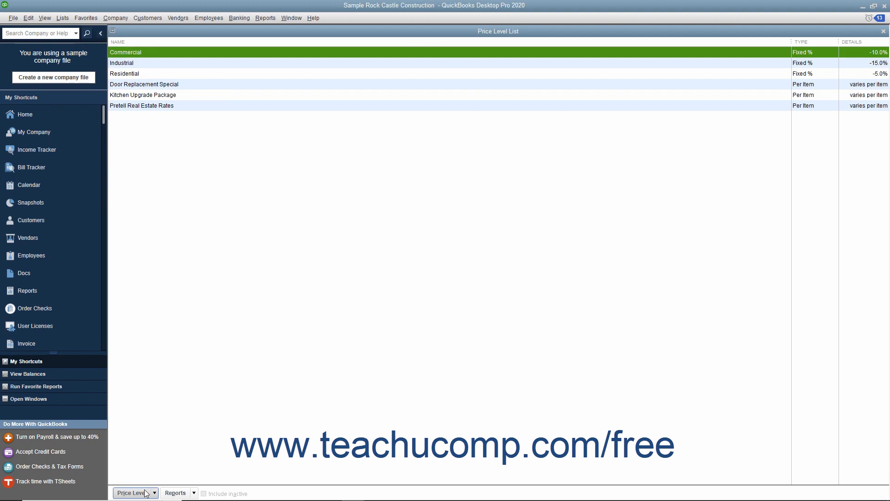
pyautogui.click(134, 492)
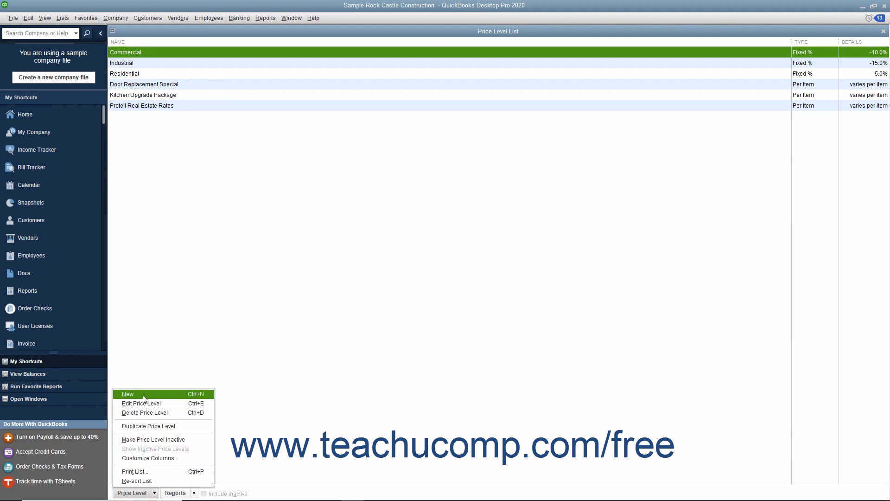
# Add a 'Sale Price' level as a fixed 7.5% decrease with no rounding.
pyautogui.click(127, 394)
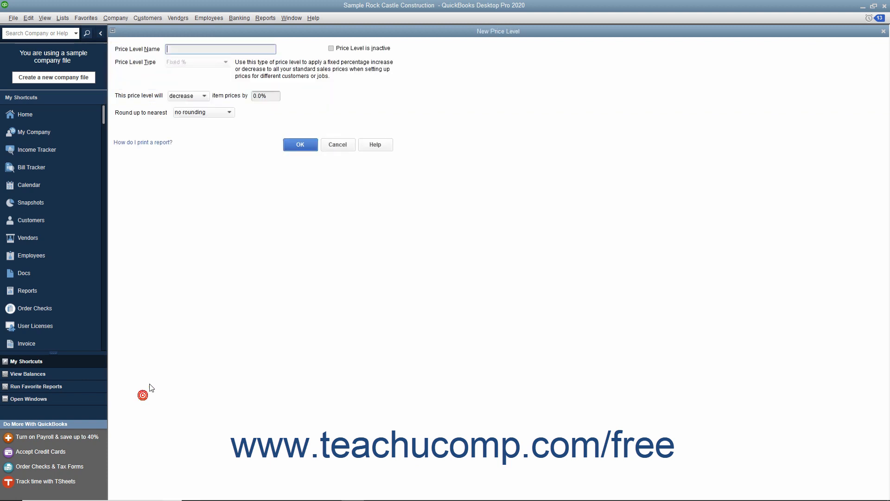
pyautogui.moveTo(253, 268)
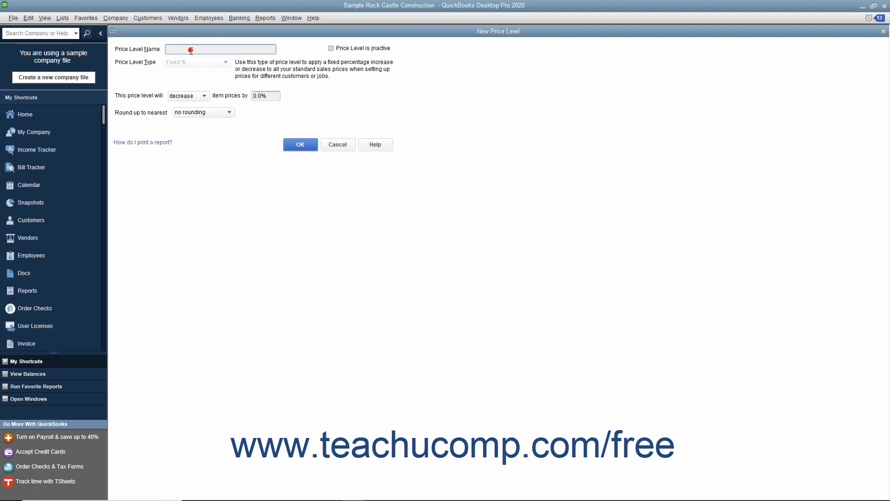
pyautogui.write('Sale Price')
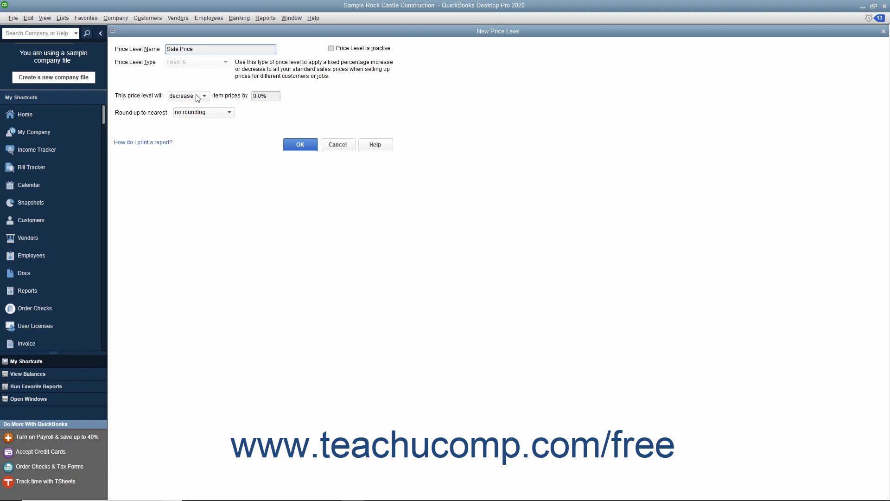
pyautogui.click(203, 96)
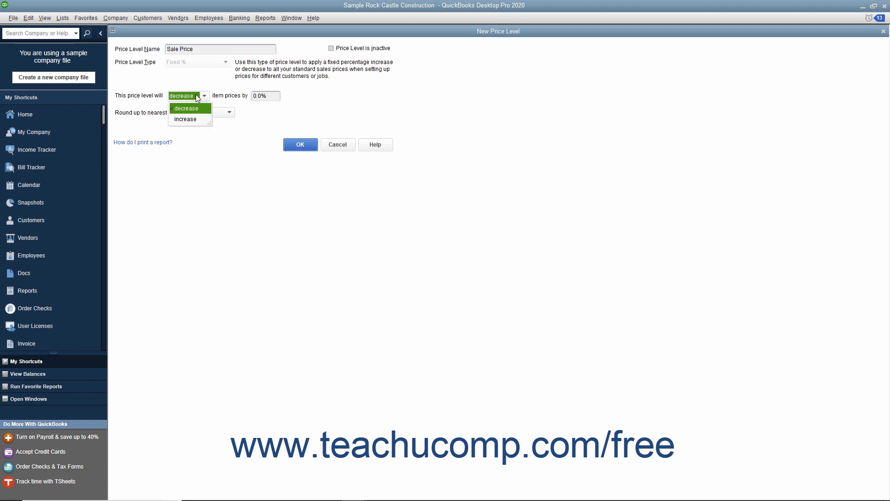
pyautogui.click(183, 96)
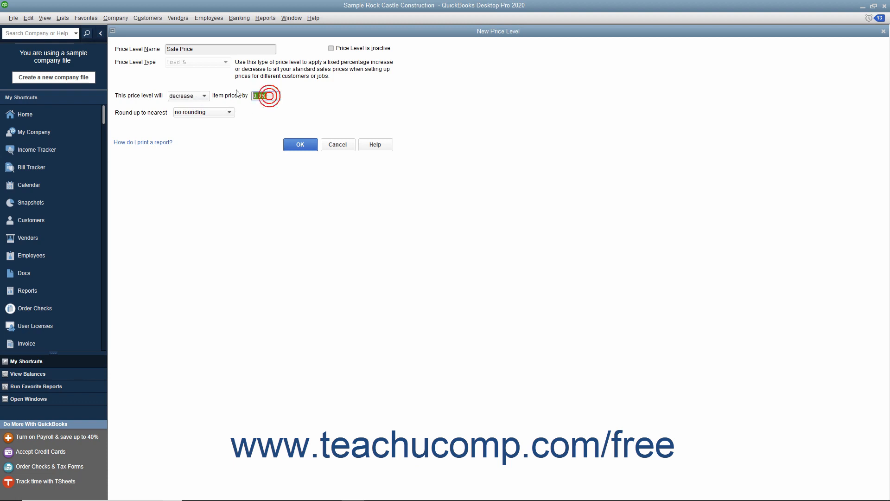
pyautogui.write('7.5%')
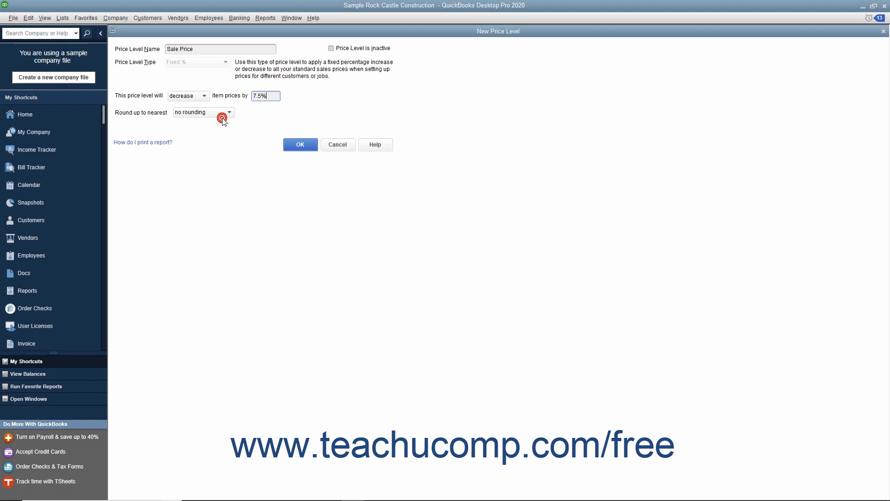
pyautogui.click(228, 112)
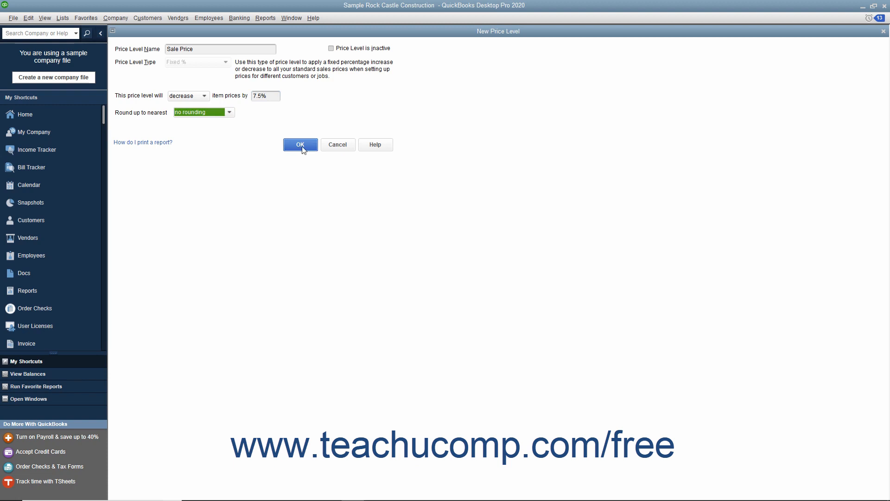
pyautogui.click(300, 144)
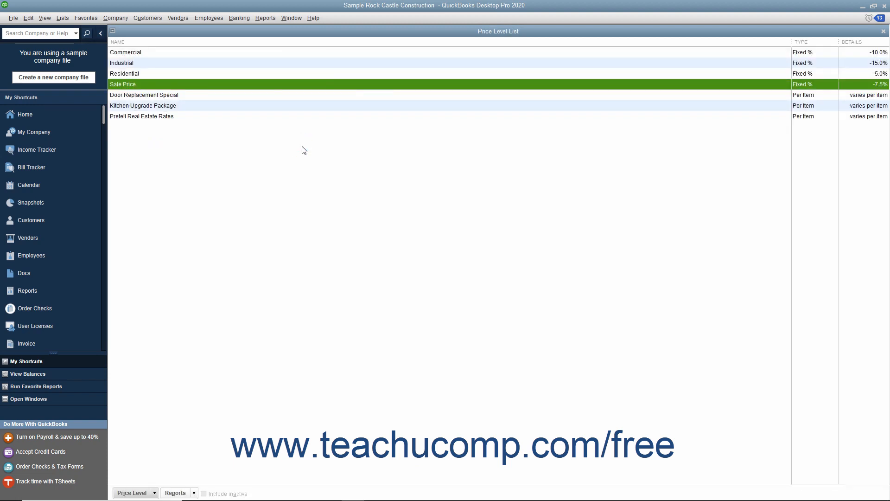
pyautogui.moveTo(220, 99)
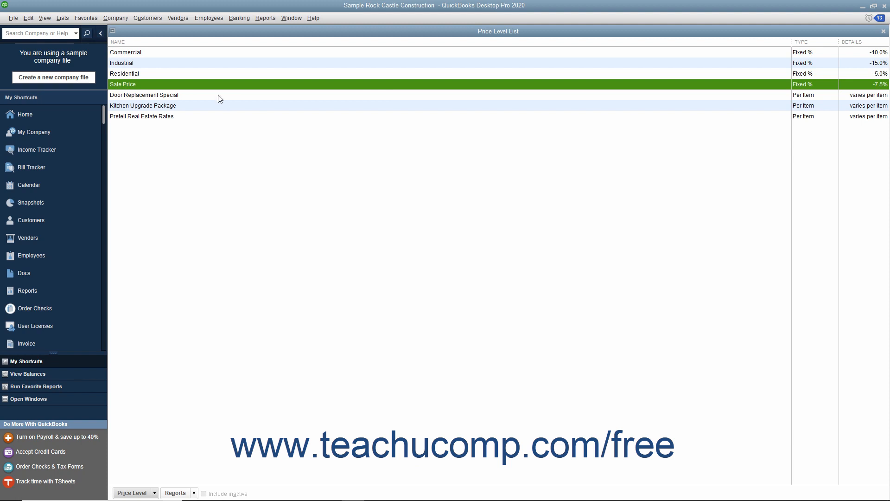
pyautogui.moveTo(210, 117)
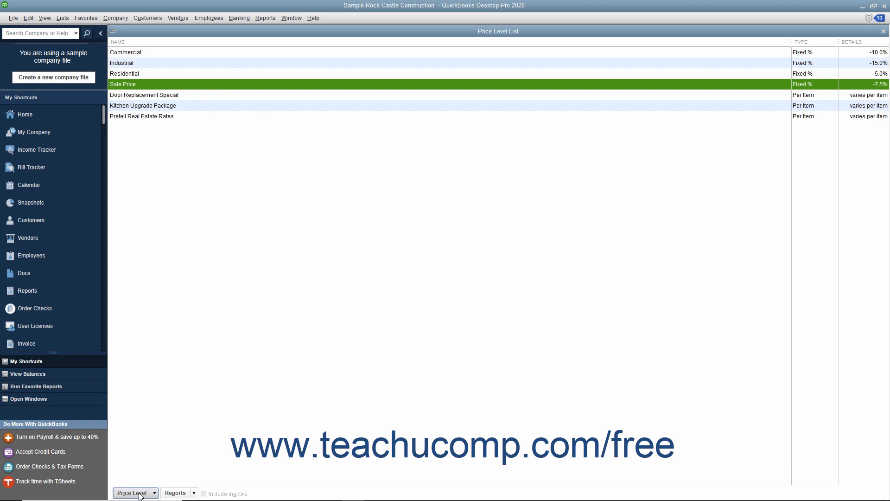
pyautogui.click(133, 492)
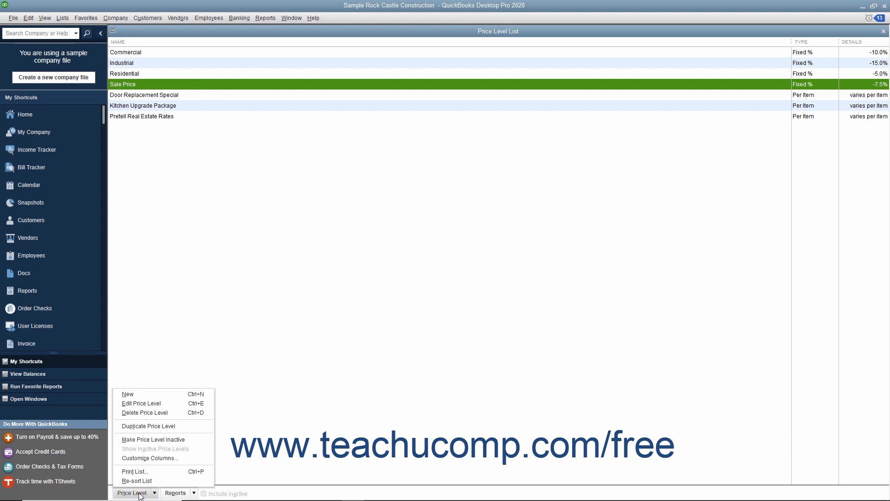
pyautogui.moveTo(141, 403)
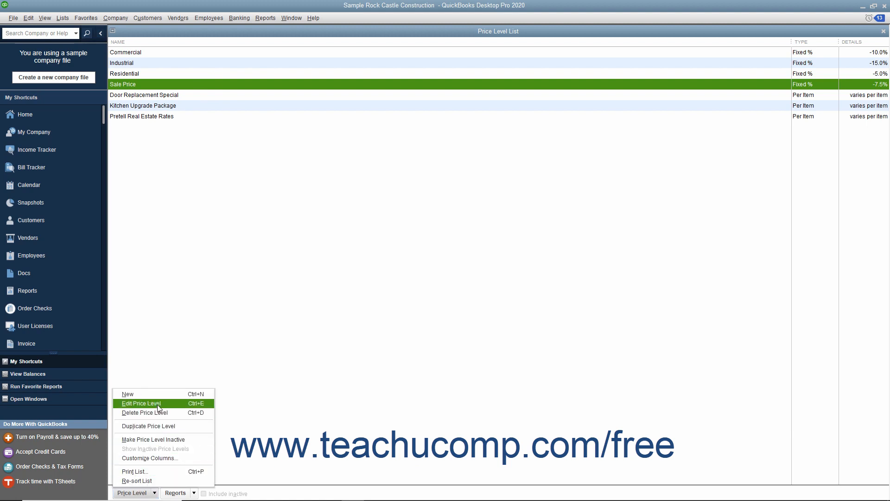
pyautogui.moveTo(144, 412)
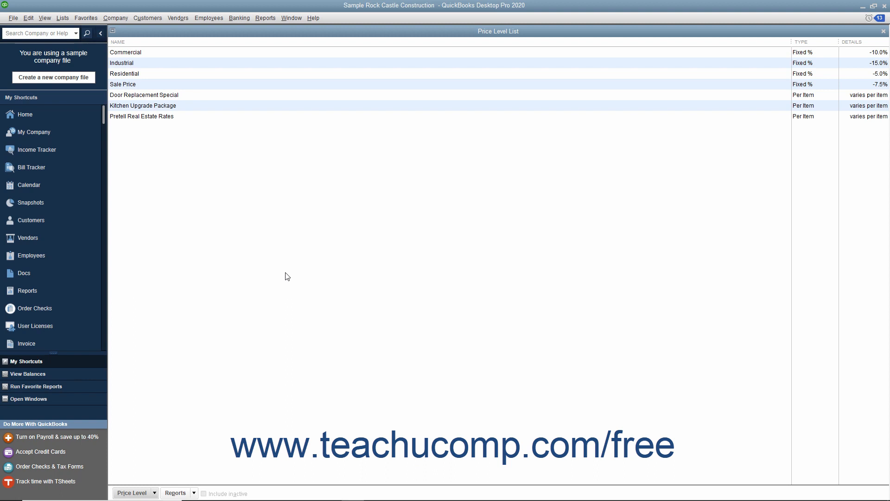
pyautogui.moveTo(596, 188)
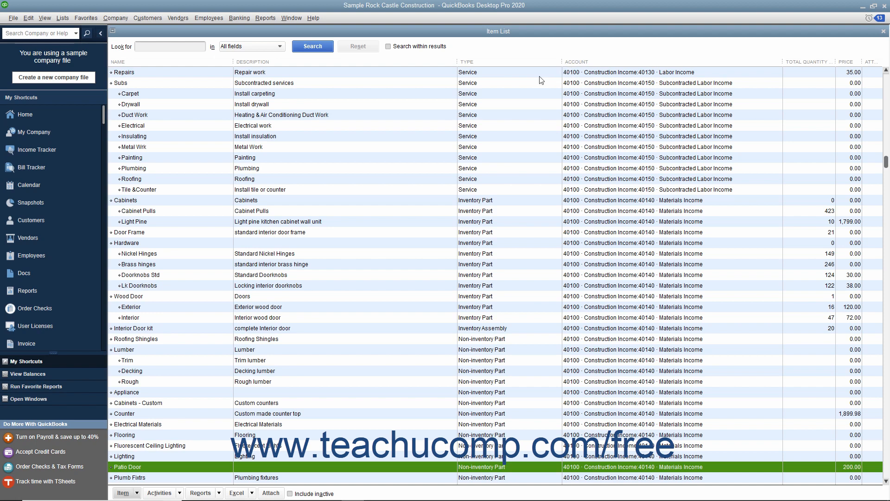
pyautogui.moveTo(225, 91)
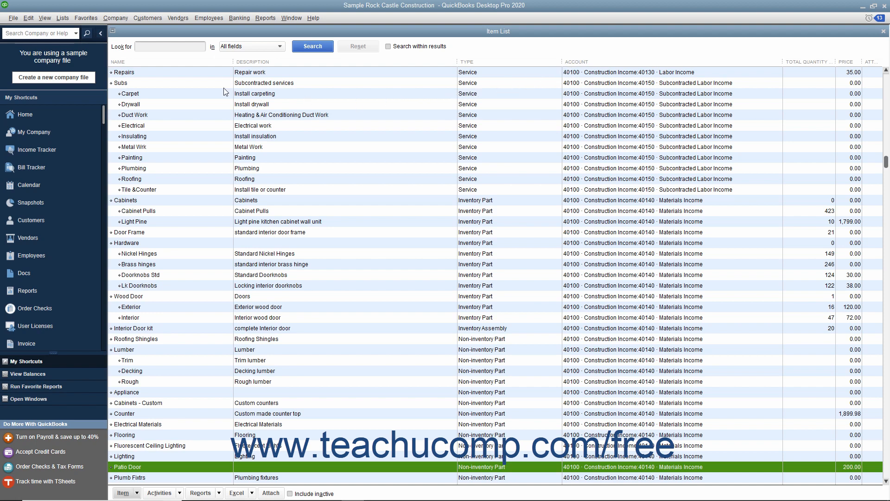
# Set Kristy Abercrombie's Payment Settings price level to Residential and save.
pyautogui.click(147, 18)
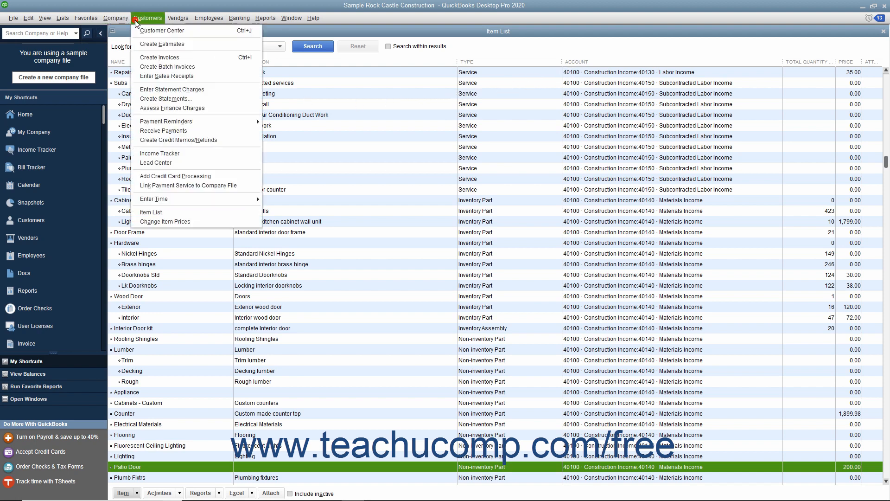
pyautogui.click(162, 30)
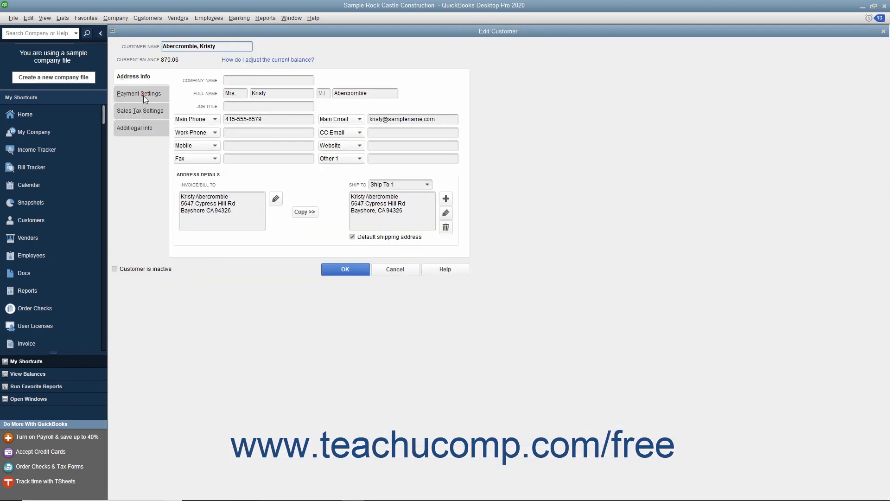
pyautogui.click(140, 93)
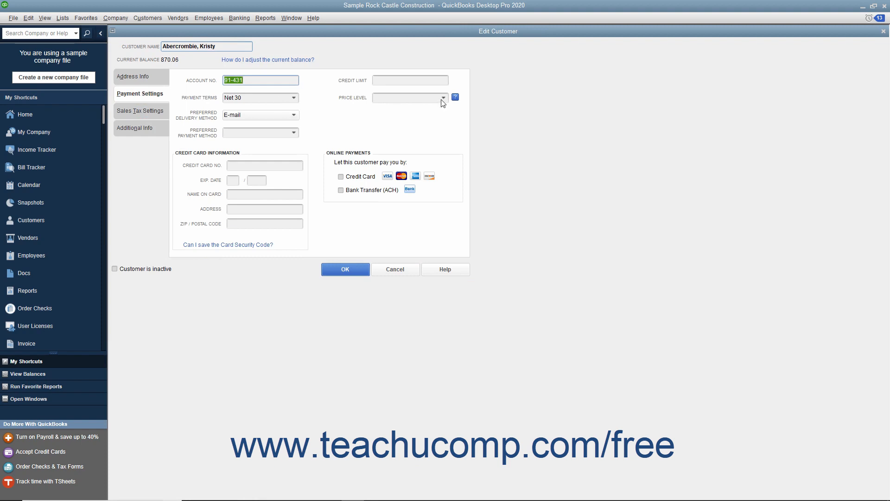
pyautogui.click(443, 97)
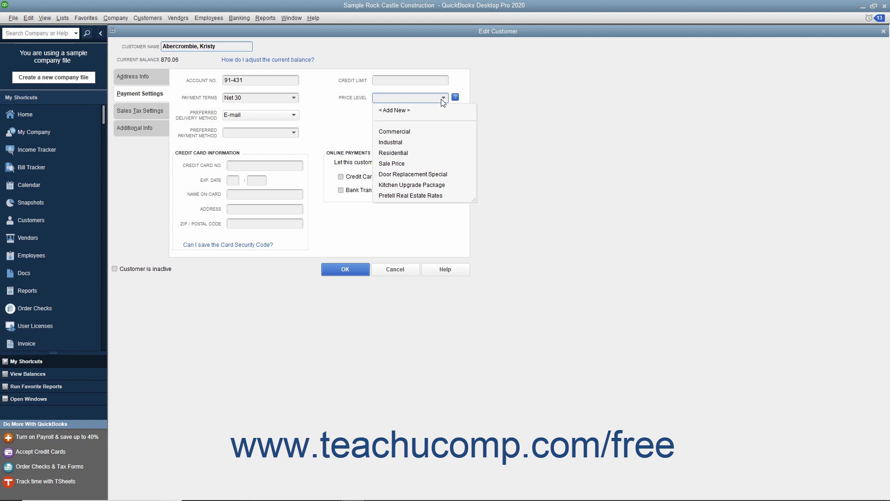
pyautogui.click(393, 153)
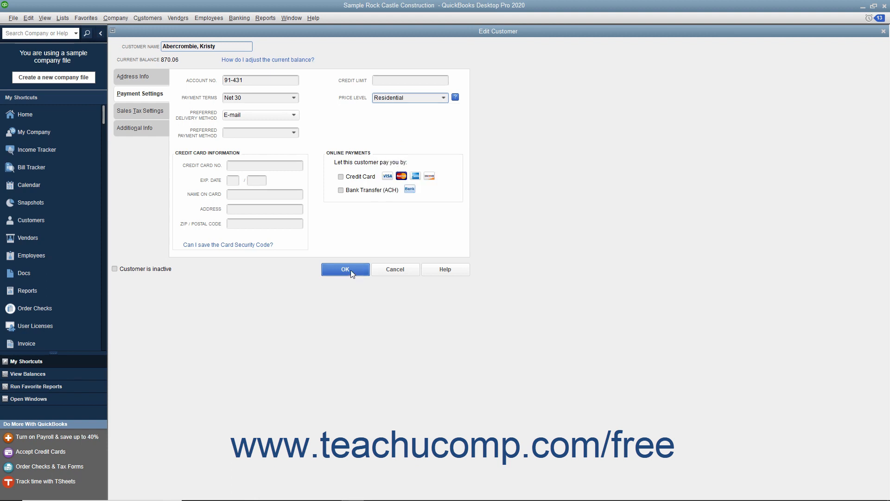
pyautogui.click(345, 269)
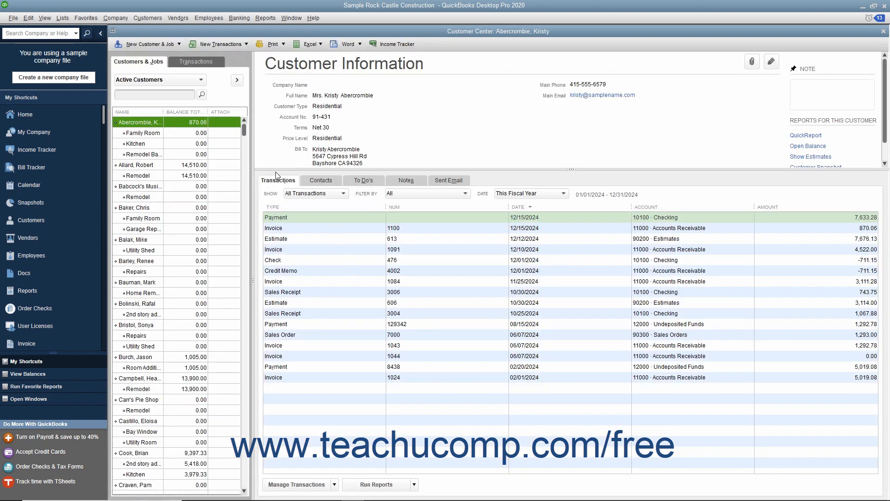
# Create a new invoice for Kristy Abercrombie with a Patio Door line at 190.00.
pyautogui.click(221, 44)
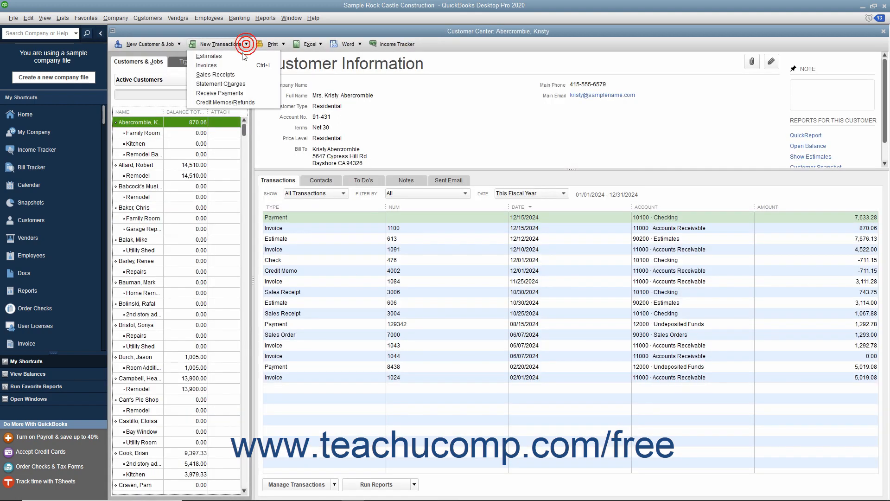
pyautogui.click(206, 65)
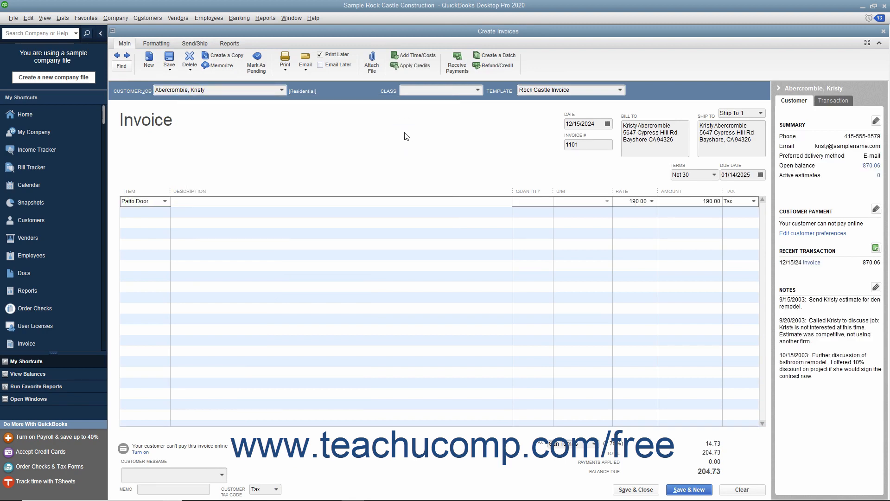
pyautogui.moveTo(504, 166)
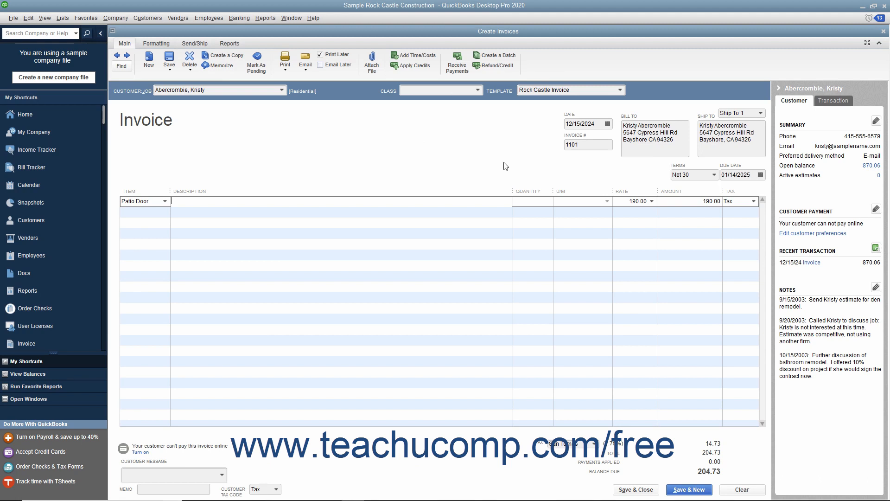
pyautogui.click(635, 201)
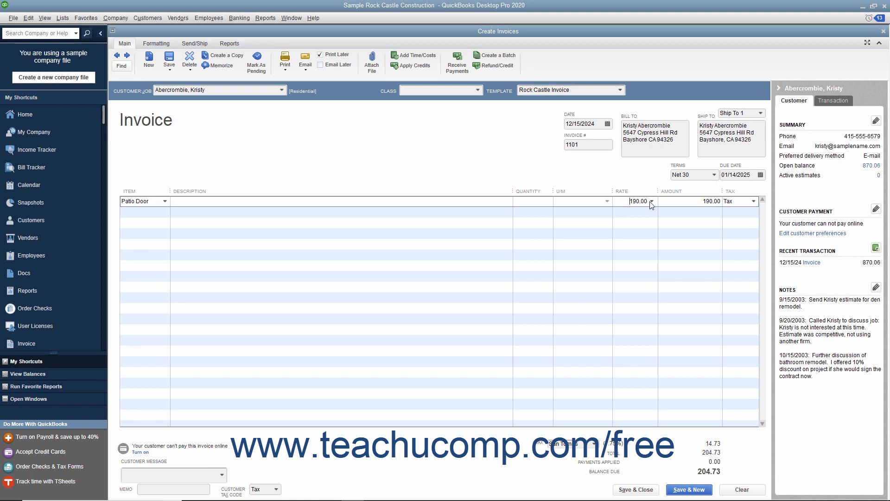
pyautogui.moveTo(652, 206)
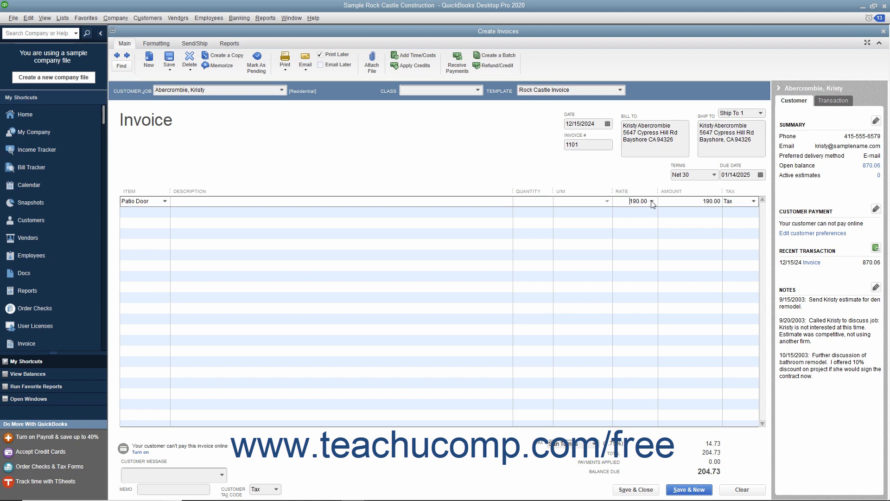
# Price the Patio Door line at the Sale Price level rate of 185.00.
pyautogui.click(650, 201)
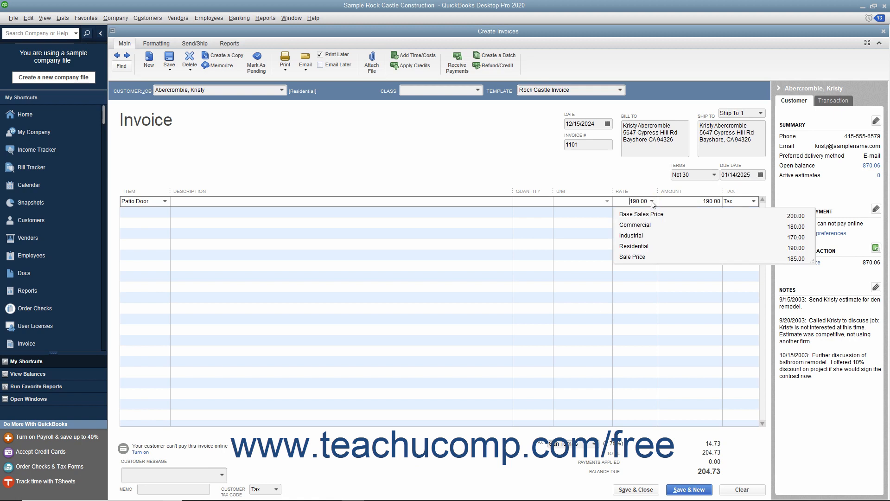
pyautogui.moveTo(646, 250)
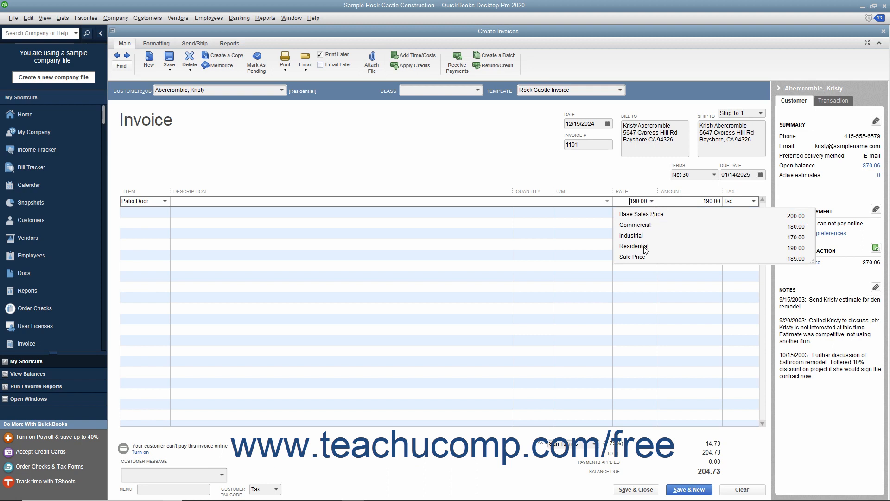
pyautogui.click(633, 256)
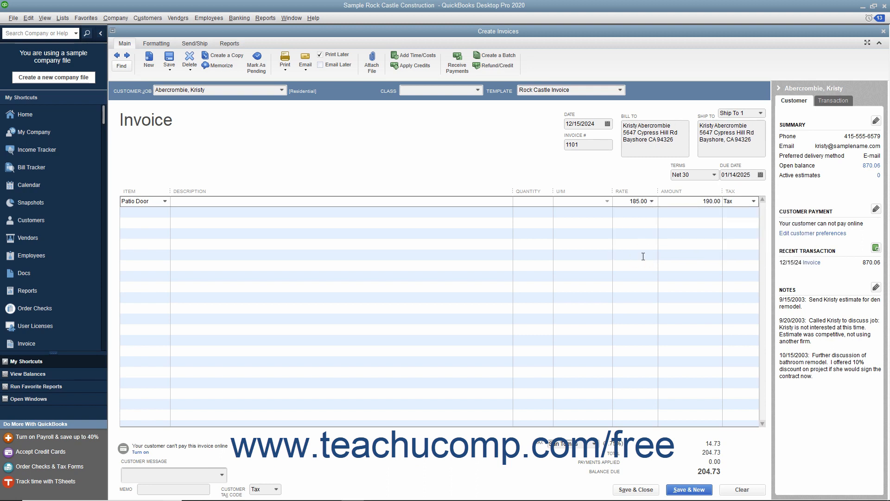
pyautogui.click(630, 201)
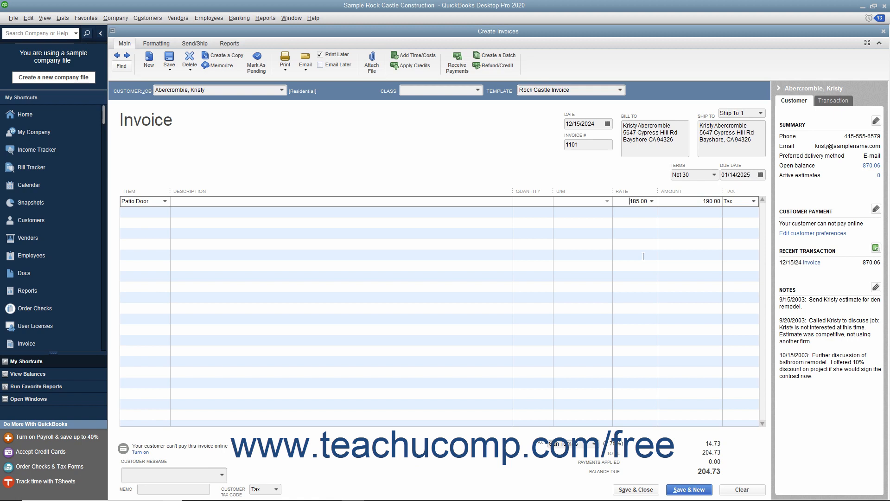